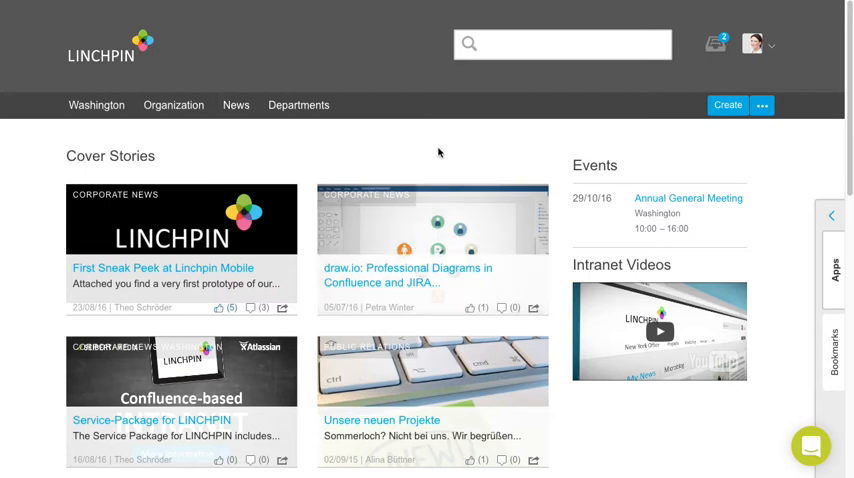
mouse_move(740, 136)
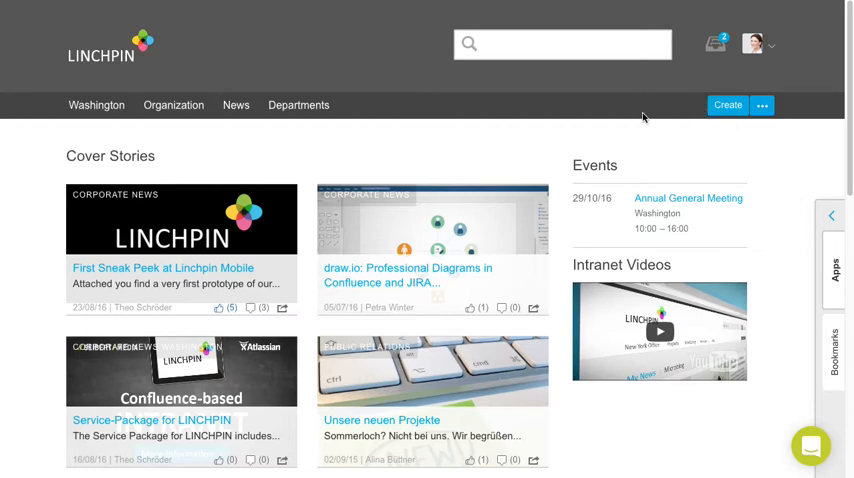
Search the intranet for 'wash' and go to the Events in Washington page
left_click(562, 44)
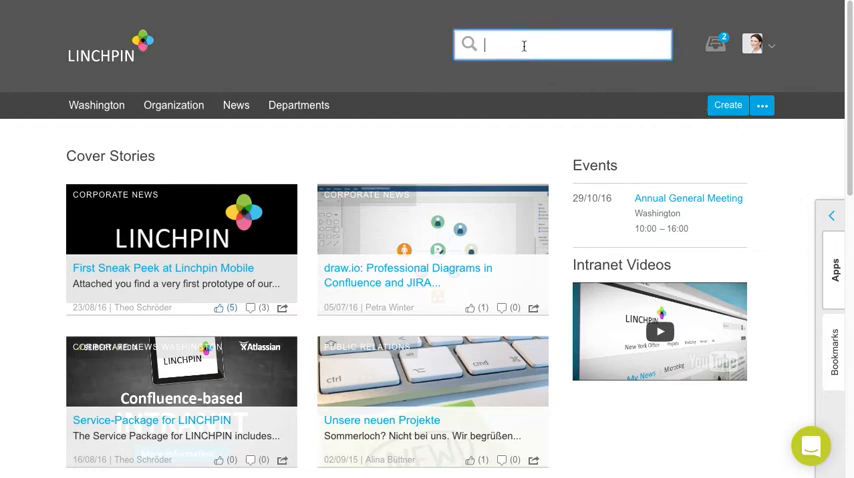
left_click(562, 44)
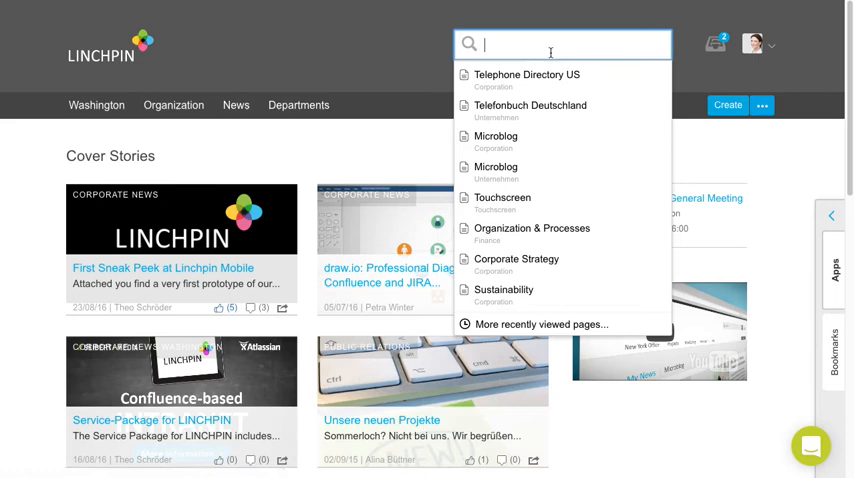
type("washingt")
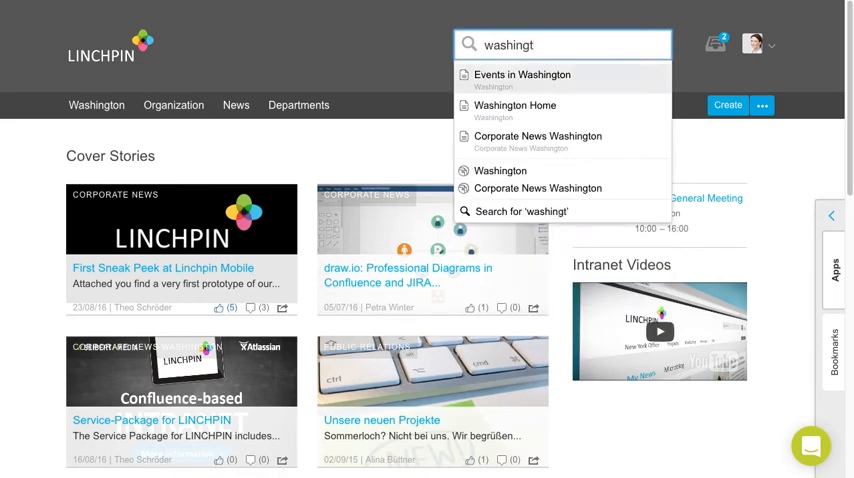
left_click(520, 74)
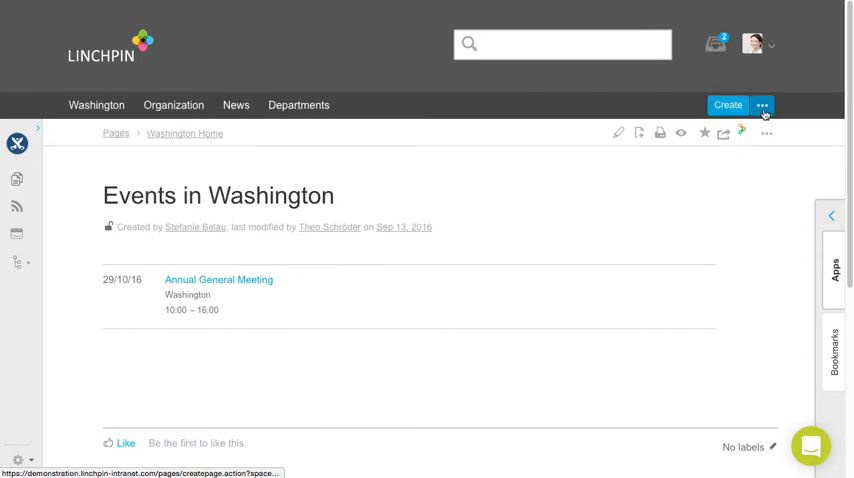
Create a blank page under Events in Washington titled 'Christmas Party 2016' and begin a macro with '{'
left_click(728, 104)
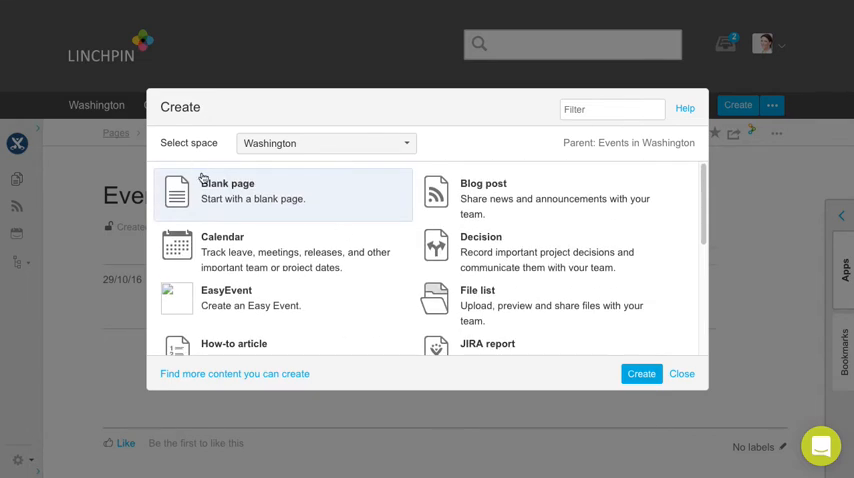
left_click(640, 372)
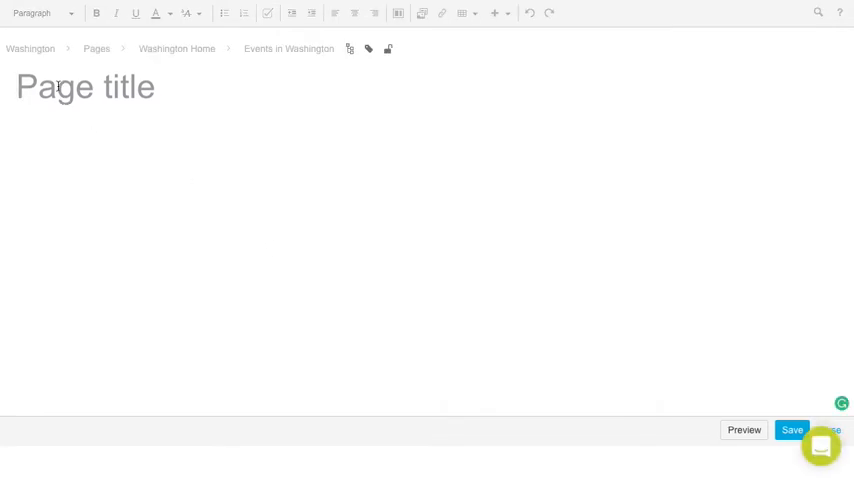
type("C")
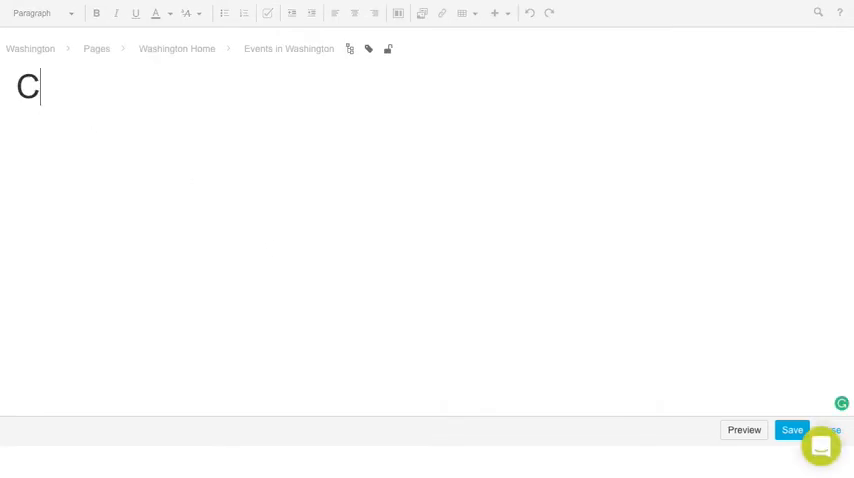
type("hristmas P")
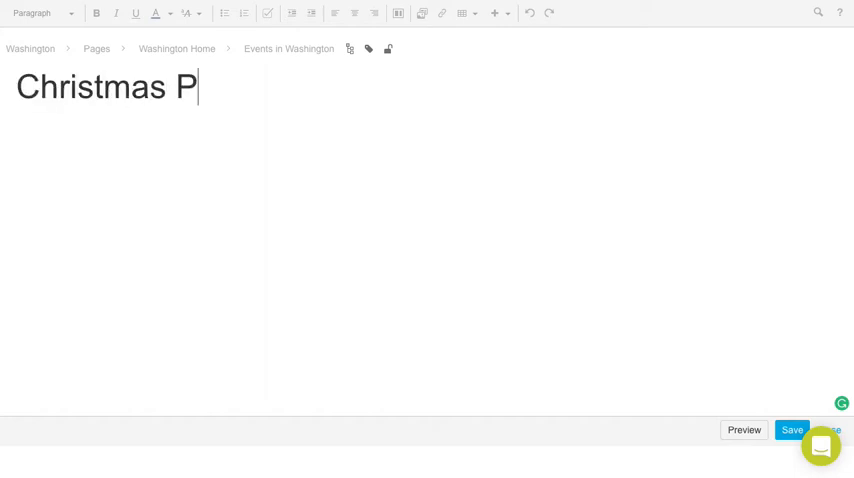
type("arty 2016")
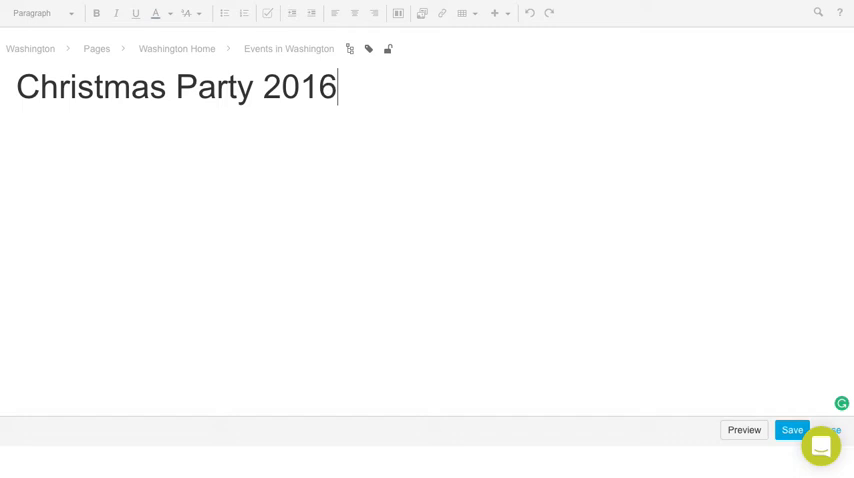
type("{")
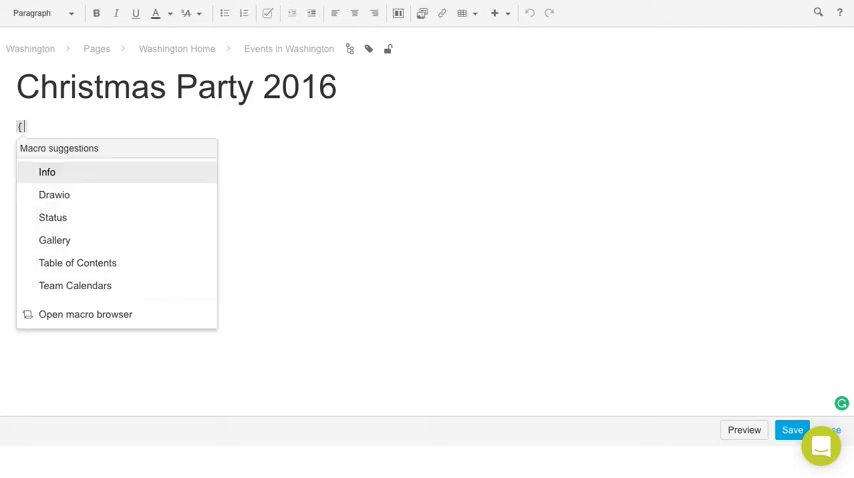
Insert the Event macro for 'XMas Party' dated 2016-12-15
type("even")
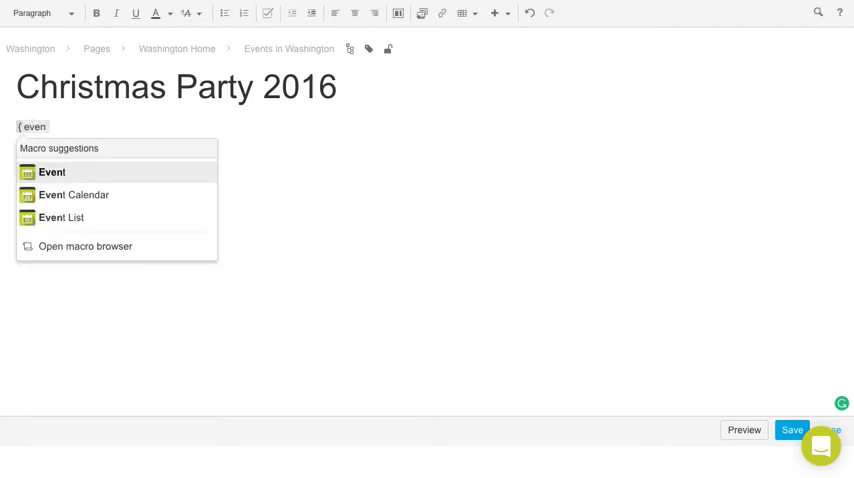
left_click(52, 172)
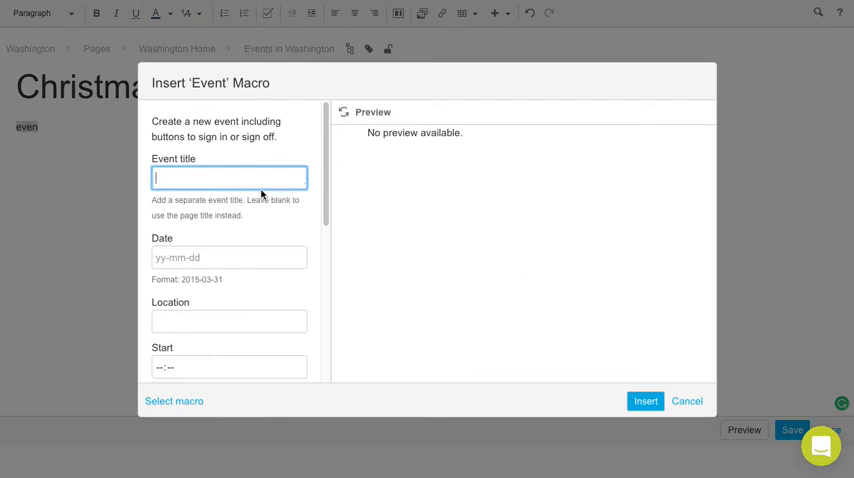
type("XMas Party")
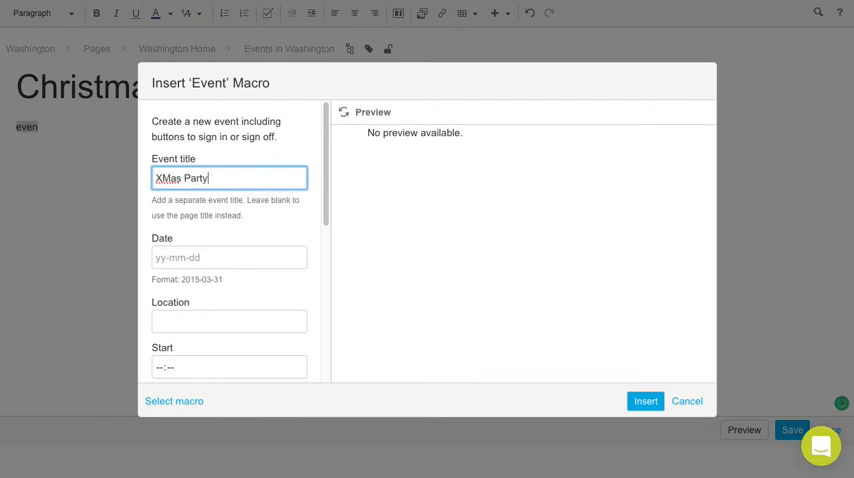
left_click(230, 256)
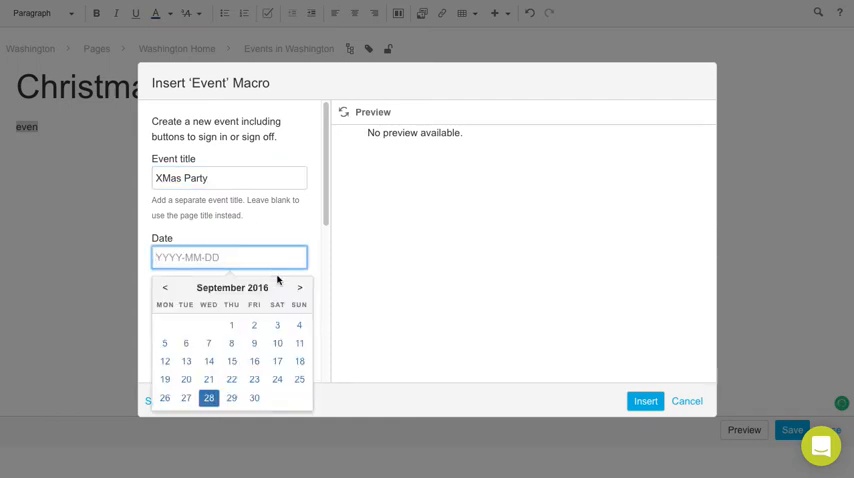
left_click(300, 288)
type("2016-12-15")
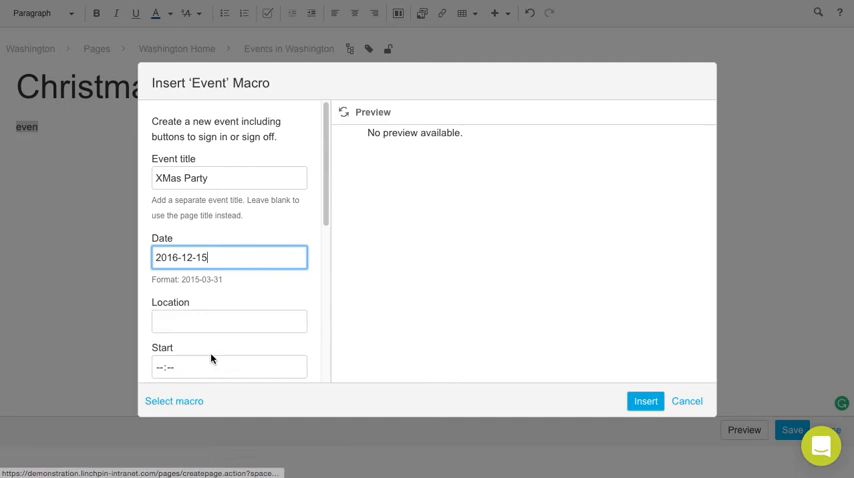
Complete the event with location Townhall, 19:00–22:00, and add it to the page
scroll("down", 3)
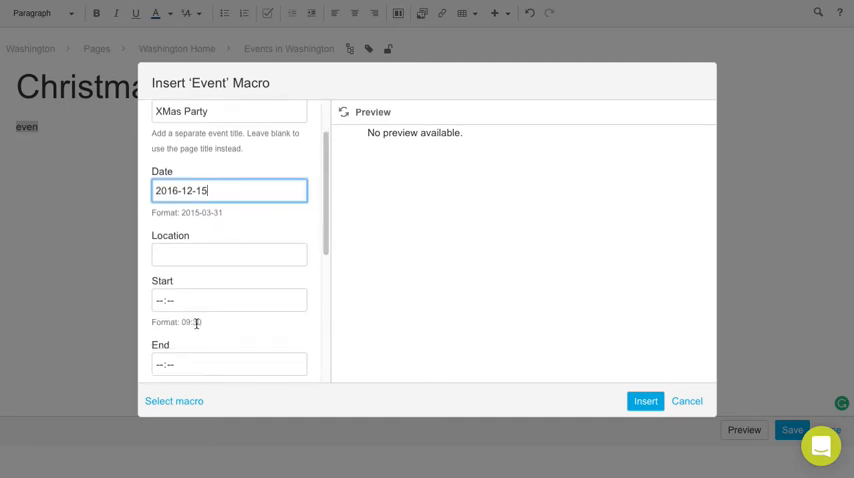
type("Townhall")
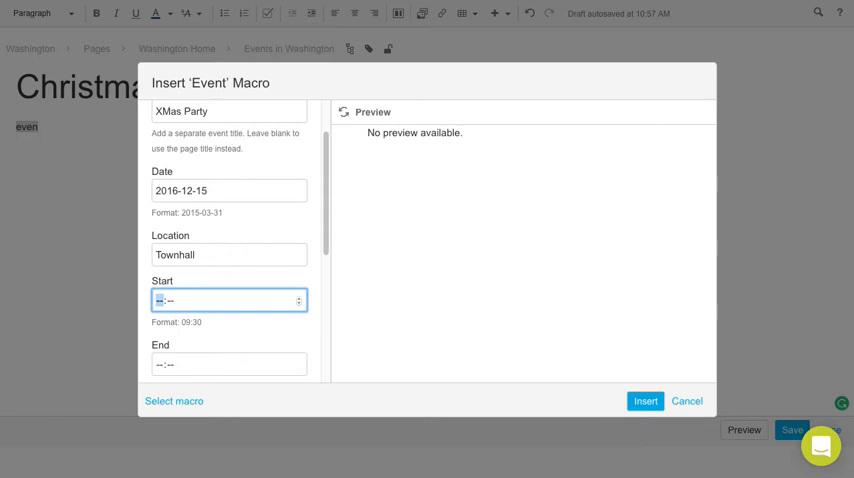
type("19:00")
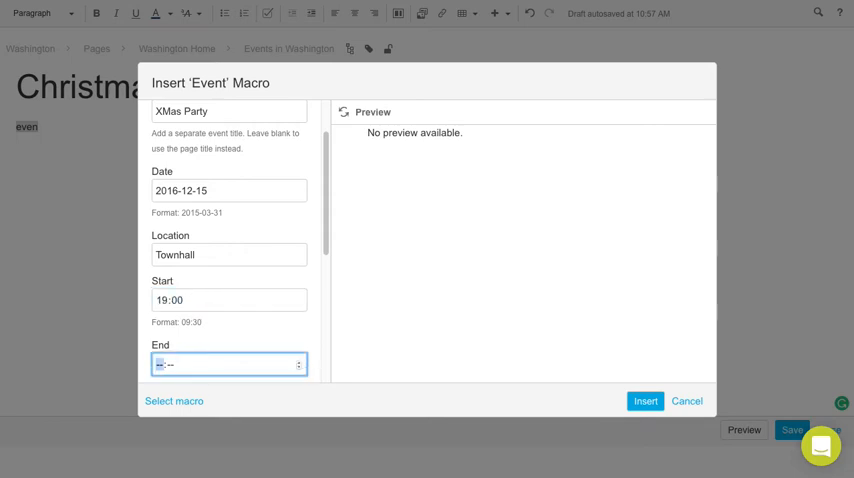
type("22:--")
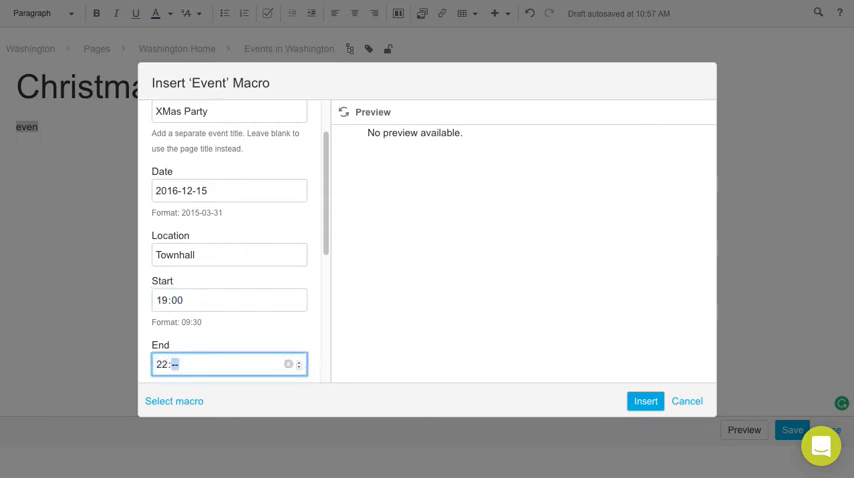
type("00")
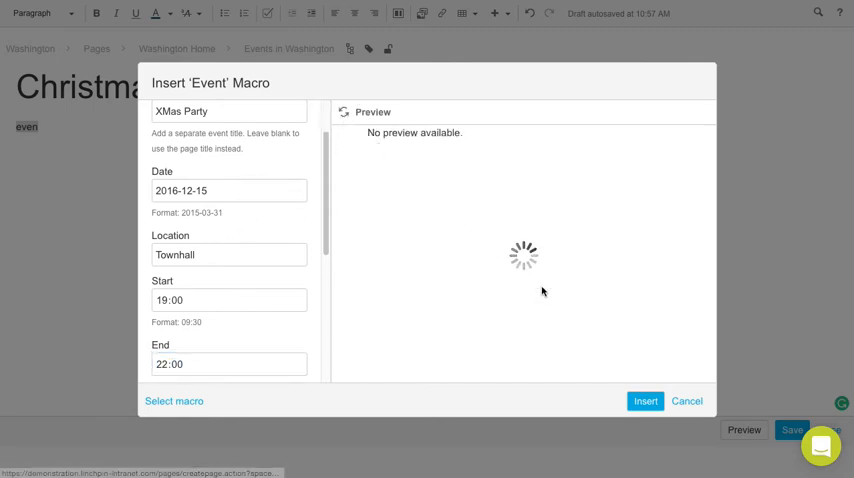
left_click(644, 400)
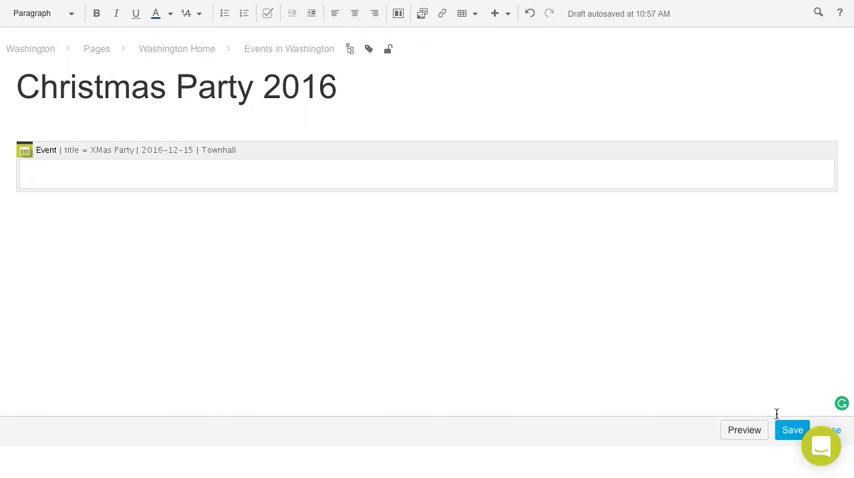
Publish the page, sign yourself up for the XMas Party, and return to the intranet home
left_click(792, 428)
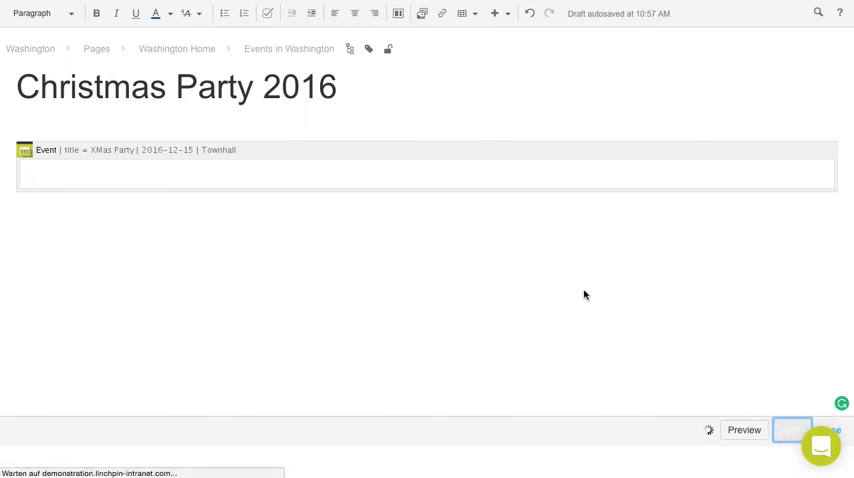
left_click(792, 428)
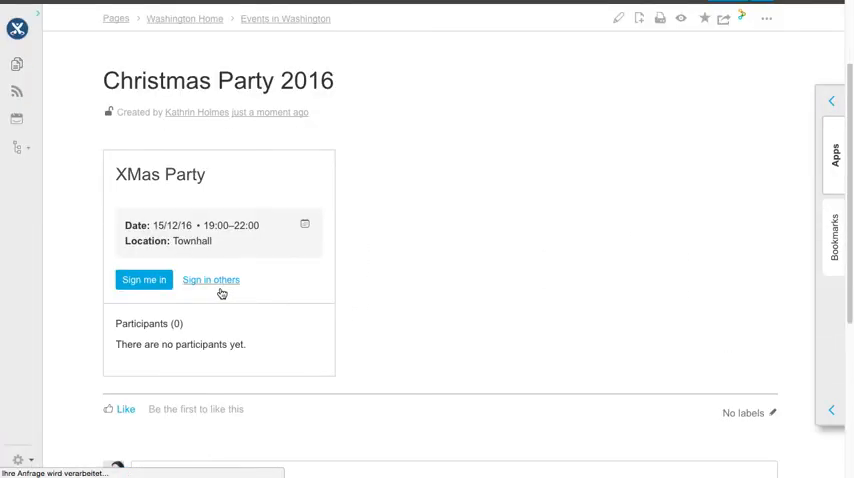
left_click(144, 280)
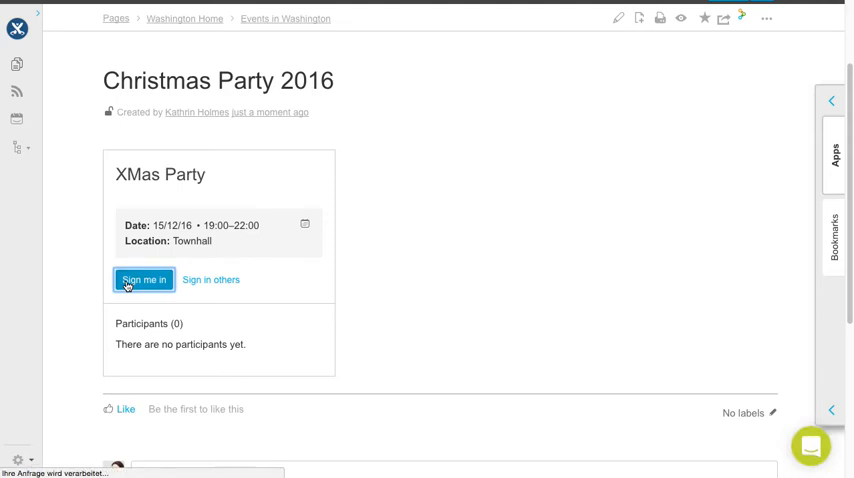
left_click(144, 280)
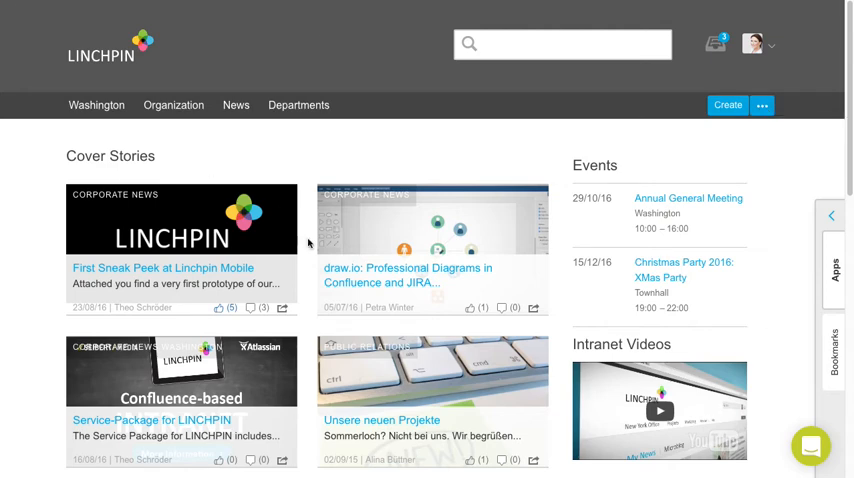
From the home Events list go to Christmas Party 2016, then to Events in Washington, and start editing it
left_click(684, 268)
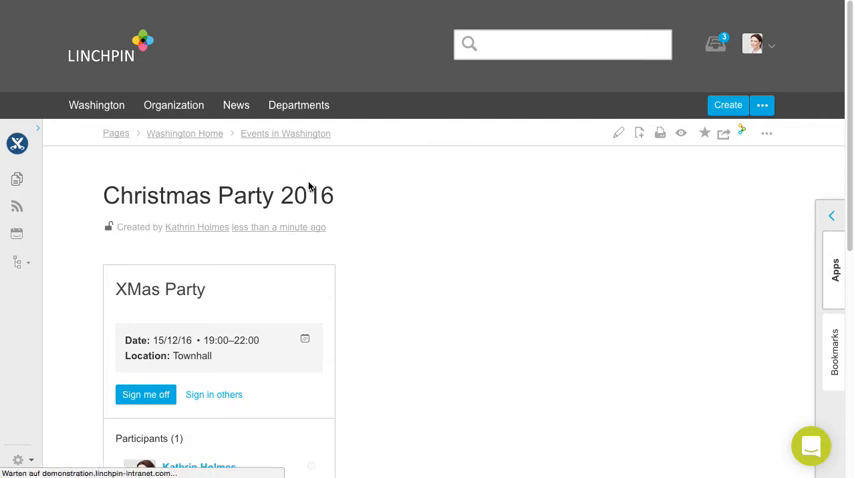
left_click(184, 132)
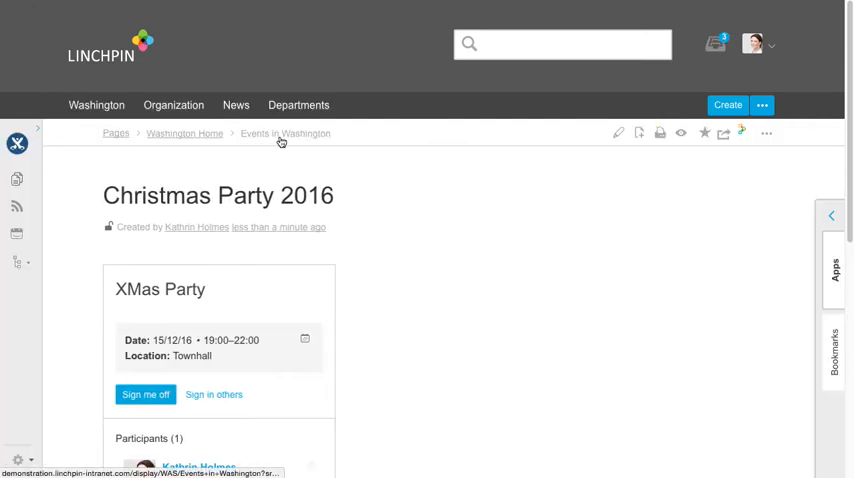
left_click(284, 132)
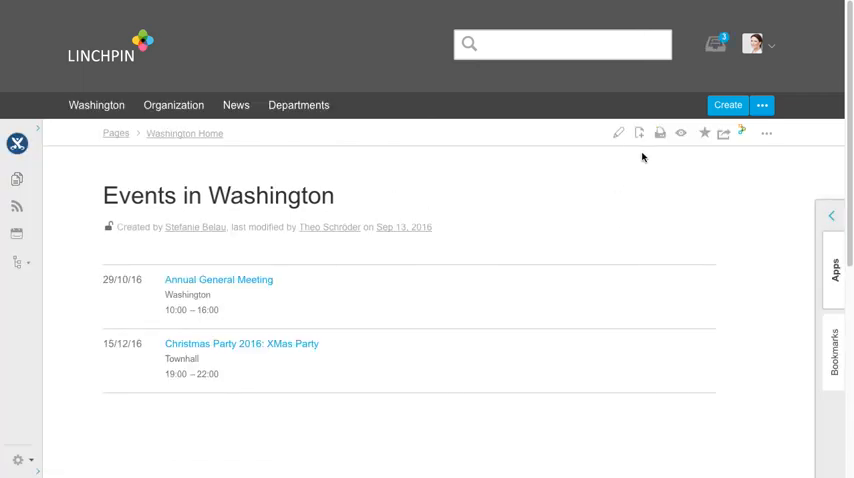
left_click(618, 132)
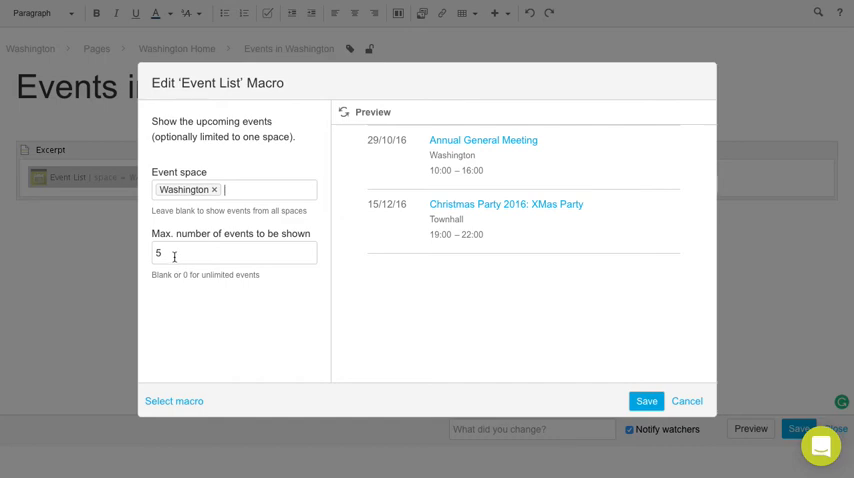
mouse_move(400, 186)
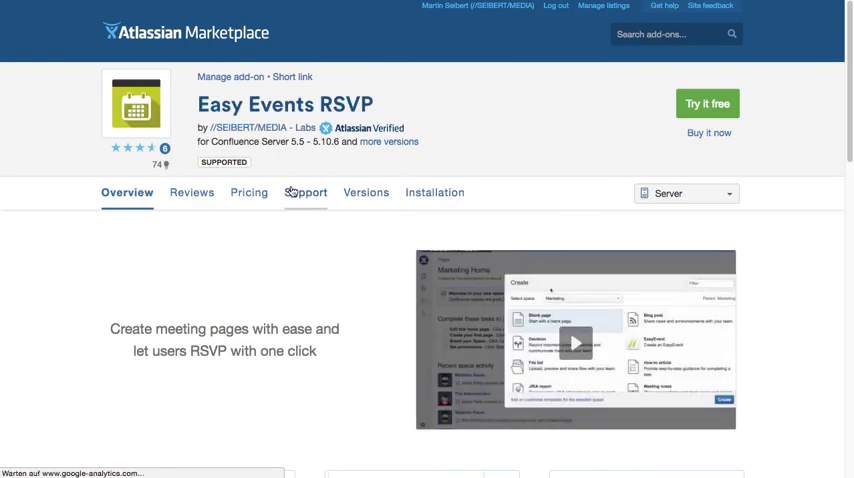
Scroll through the Easy Events RSVP overview on Atlassian Marketplace
scroll("down", 3)
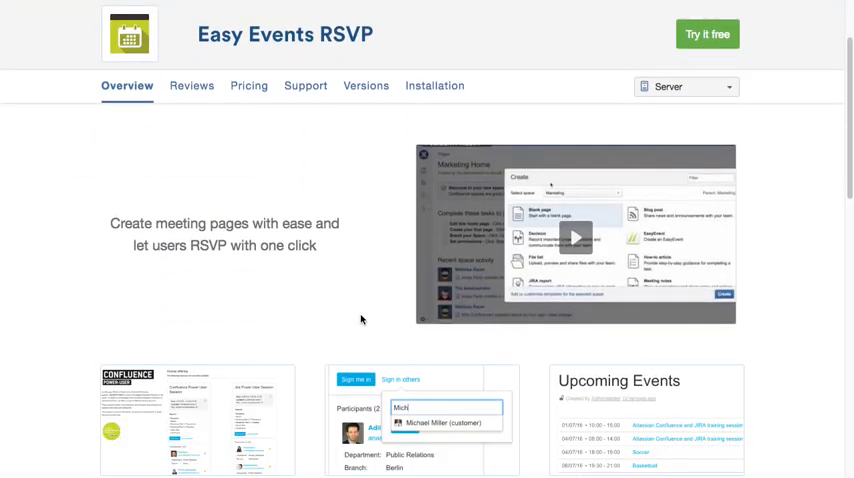